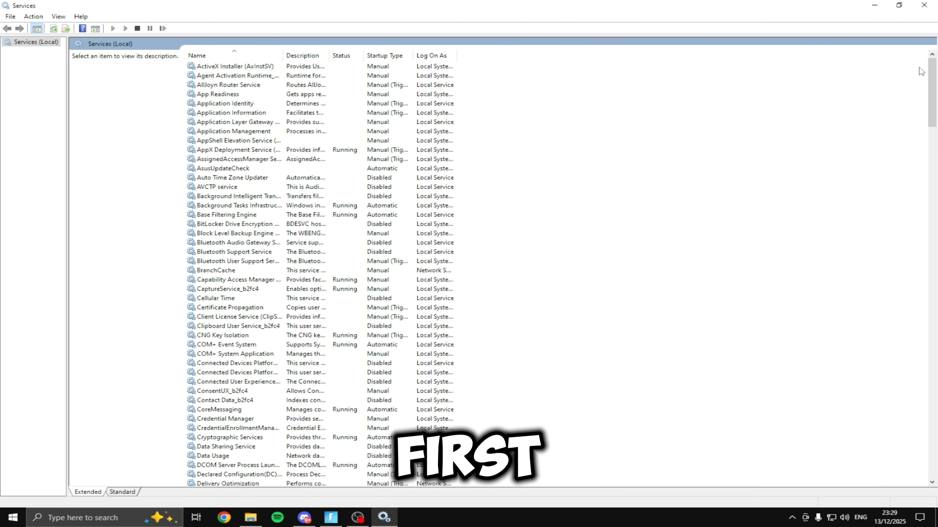
- Set Auto Time Zone Updater and AVCTP service startup type to Disabled
click(228, 177)
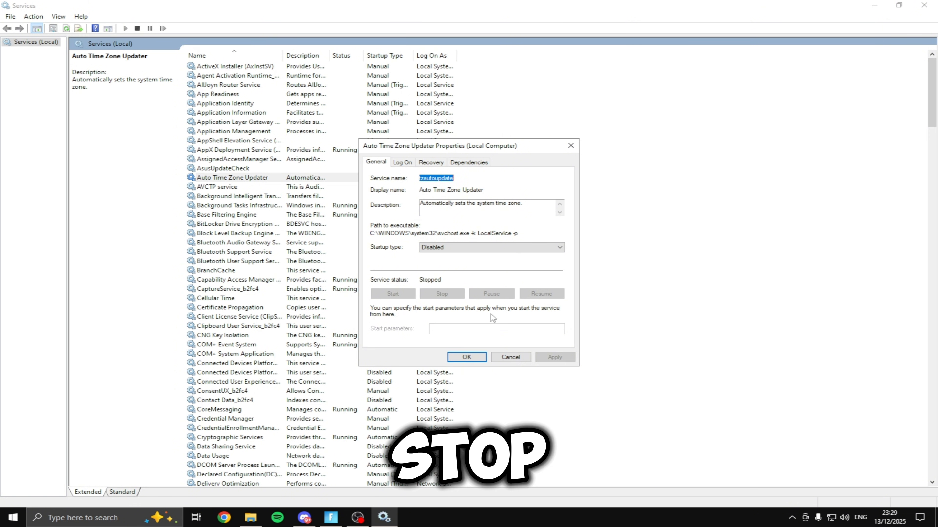
click(466, 358)
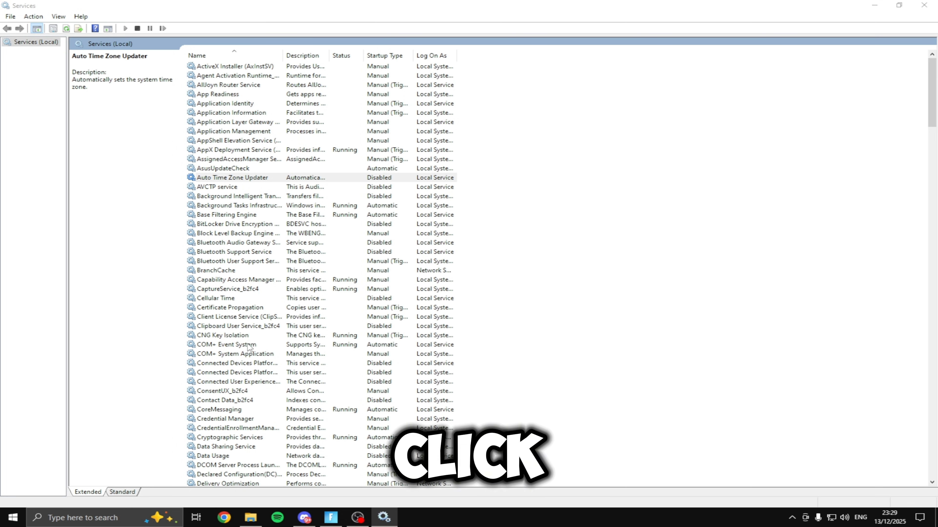
click(232, 178)
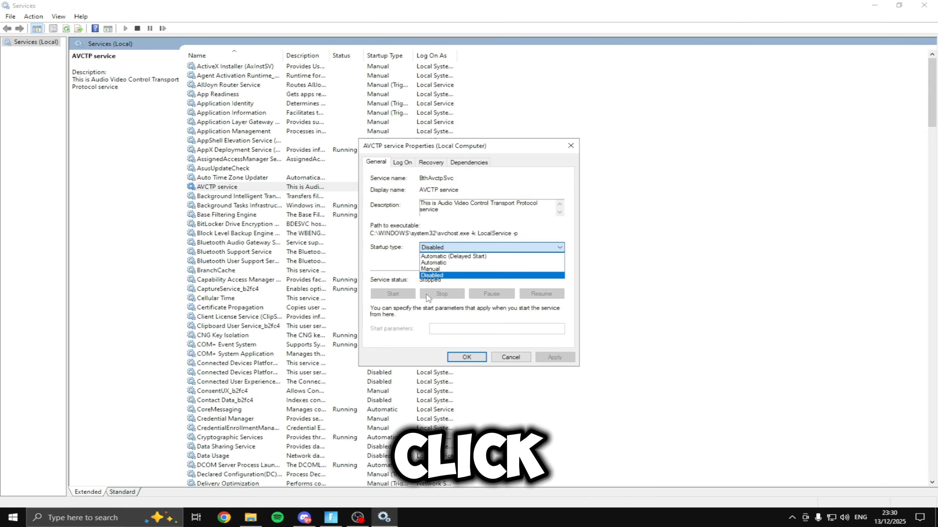
click(467, 358)
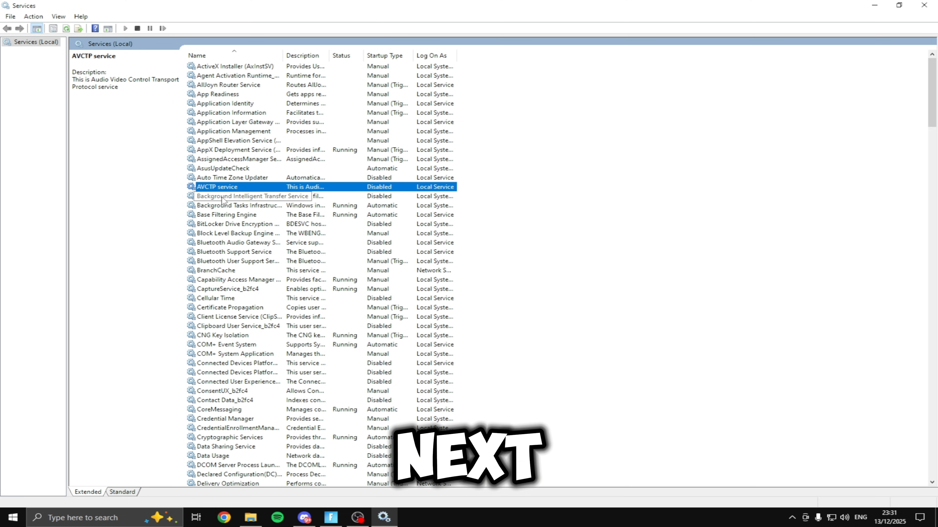
- Set Background Intelligent Transfer Service startup type to Disabled
click(251, 197)
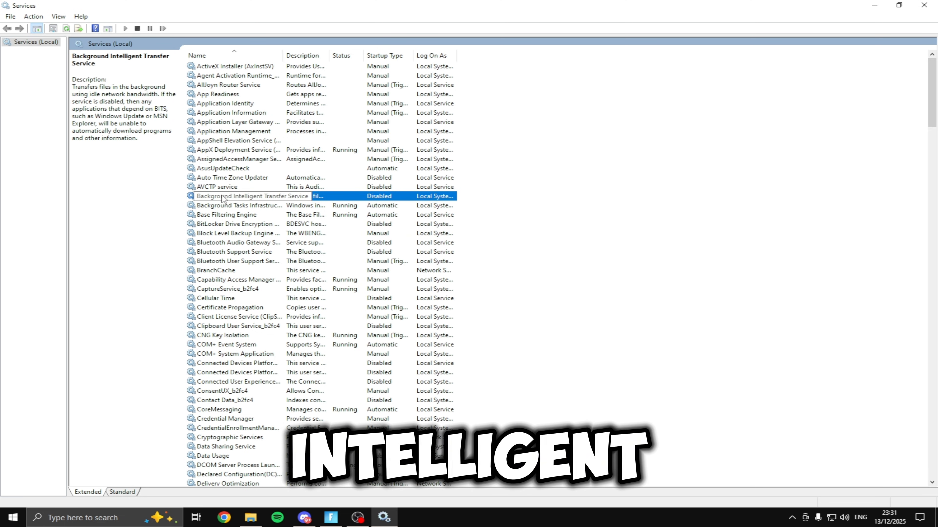
double_click(237, 196)
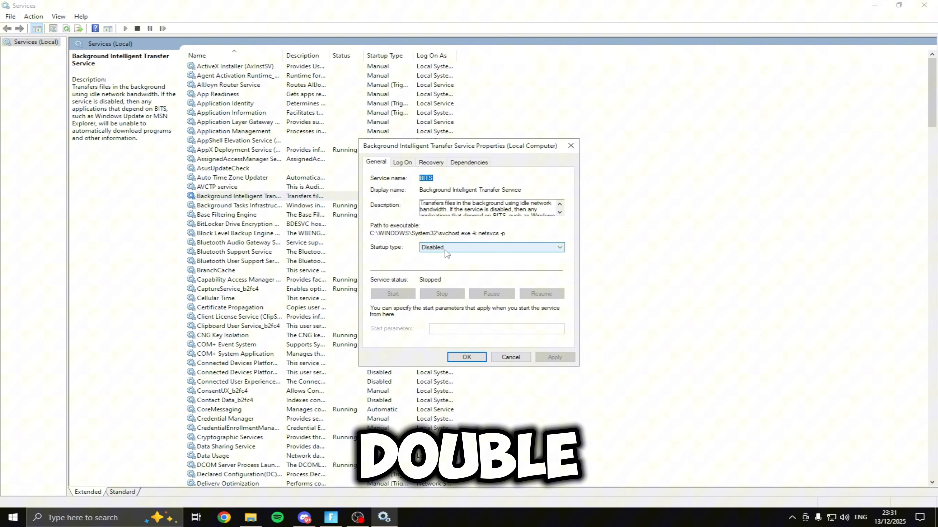
click(467, 357)
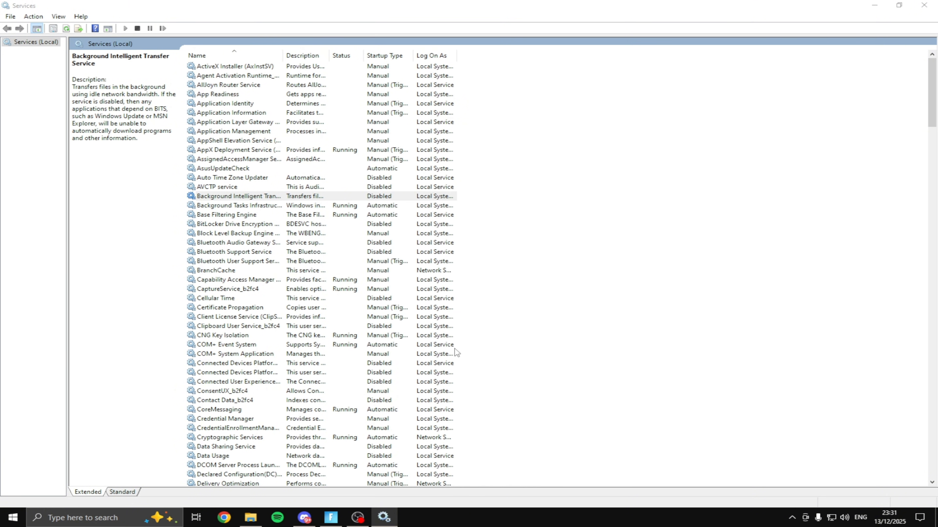
click(227, 196)
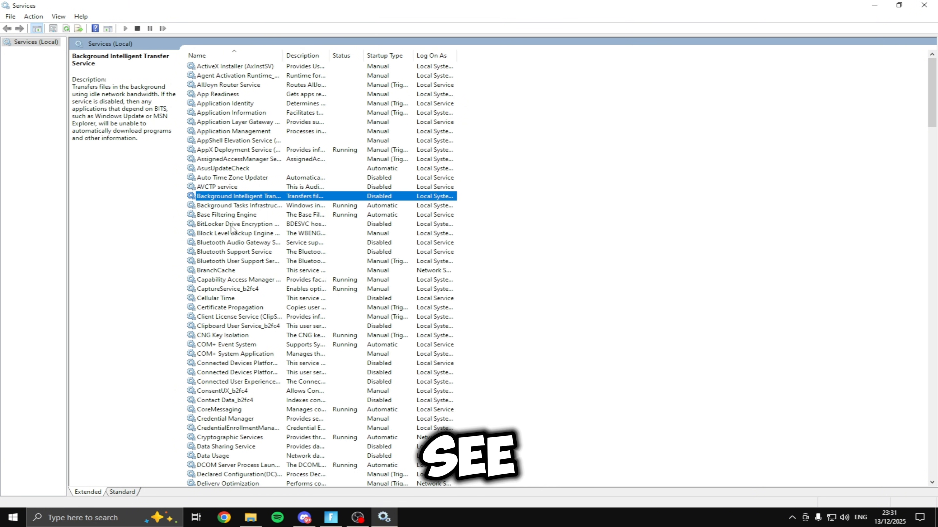
- Verify BitLocker, Bluetooth Audio Gateway, Bluetooth Support, CaptureService, Clipboard, Data Sharing and Data Usage show Disabled
click(226, 224)
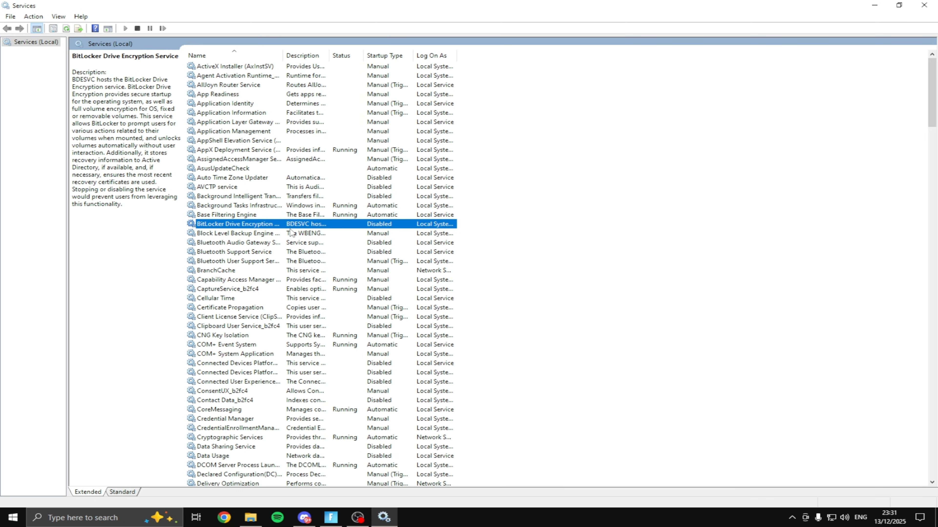
click(238, 243)
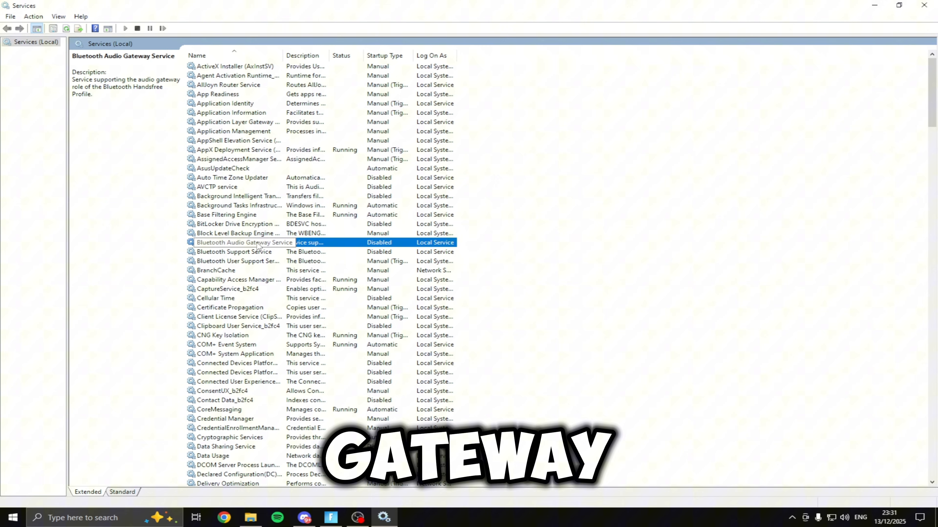
click(229, 252)
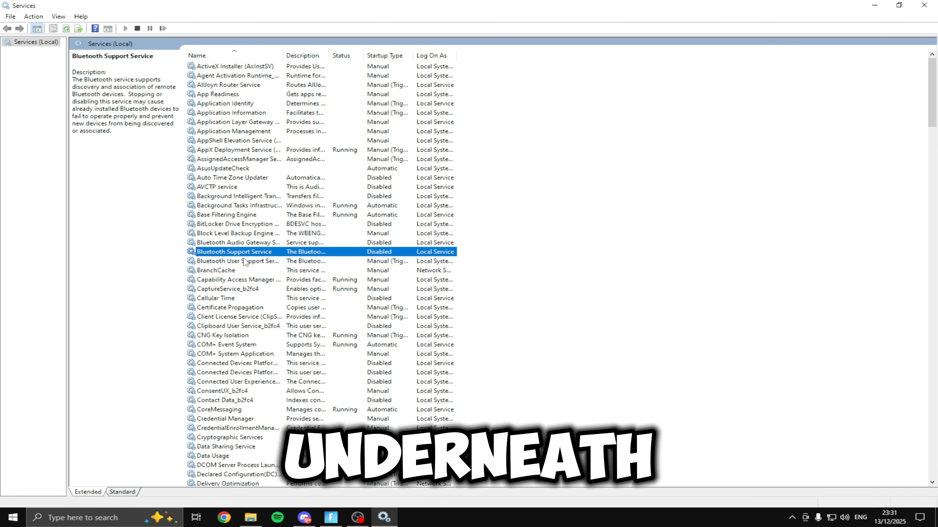
click(224, 290)
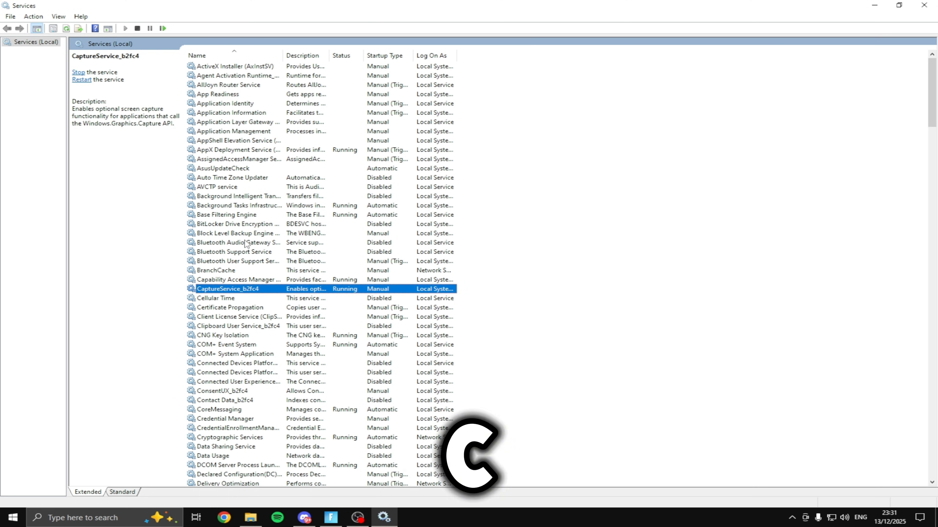
click(238, 326)
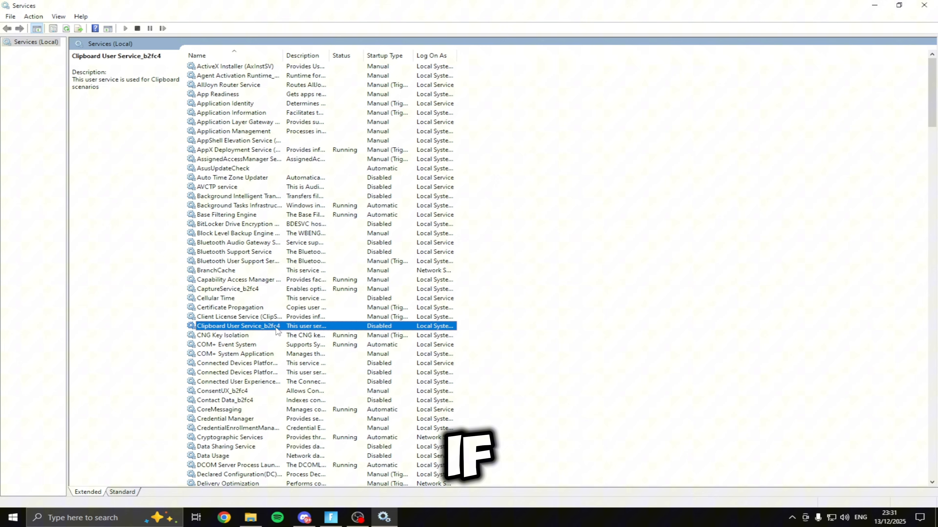
click(225, 447)
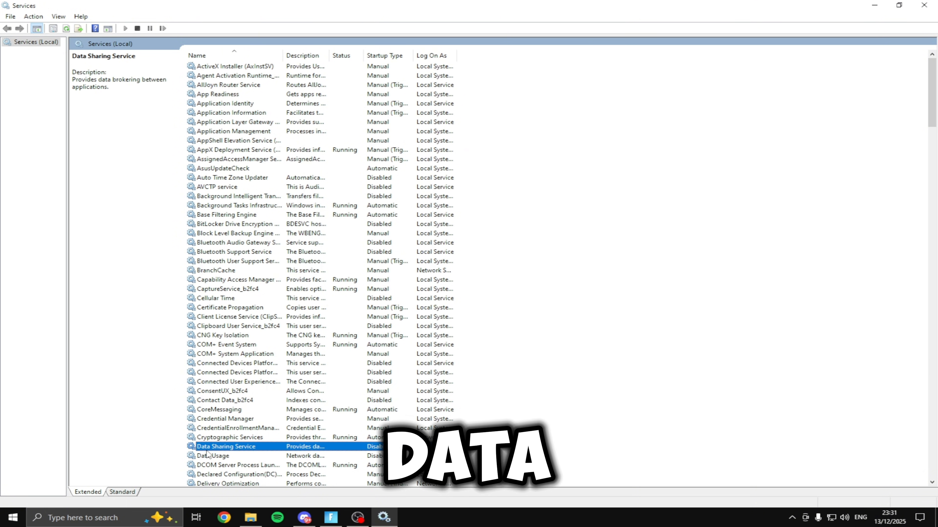
click(213, 456)
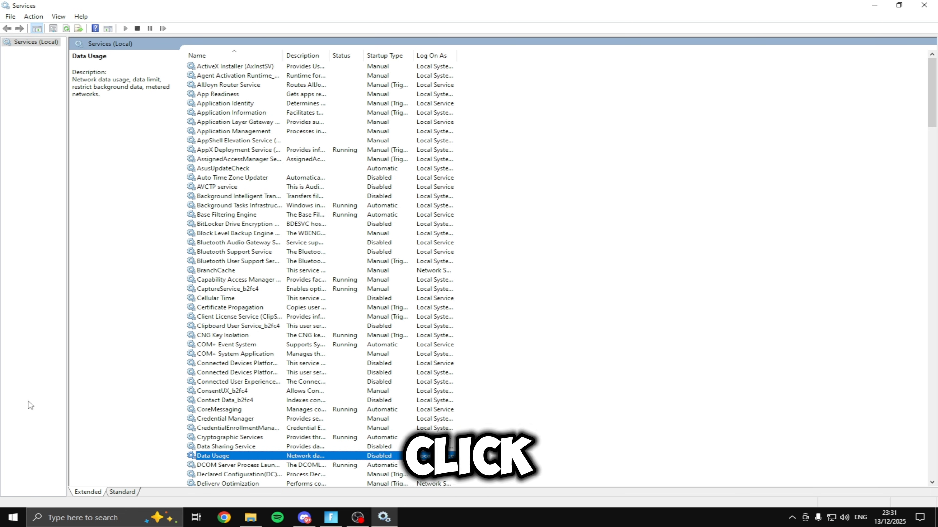
scroll(down, 3)
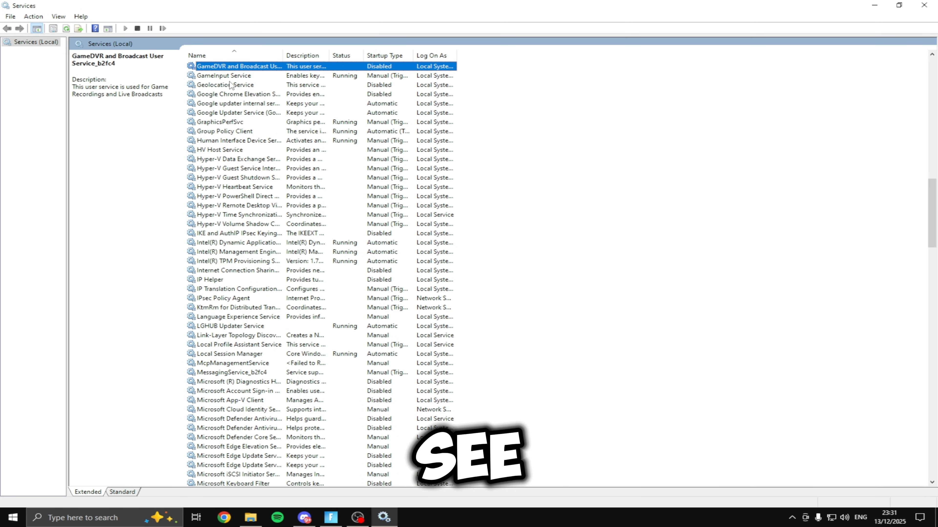
- Verify Geolocation Service and Google Chrome Elevation Service show Disabled
click(225, 85)
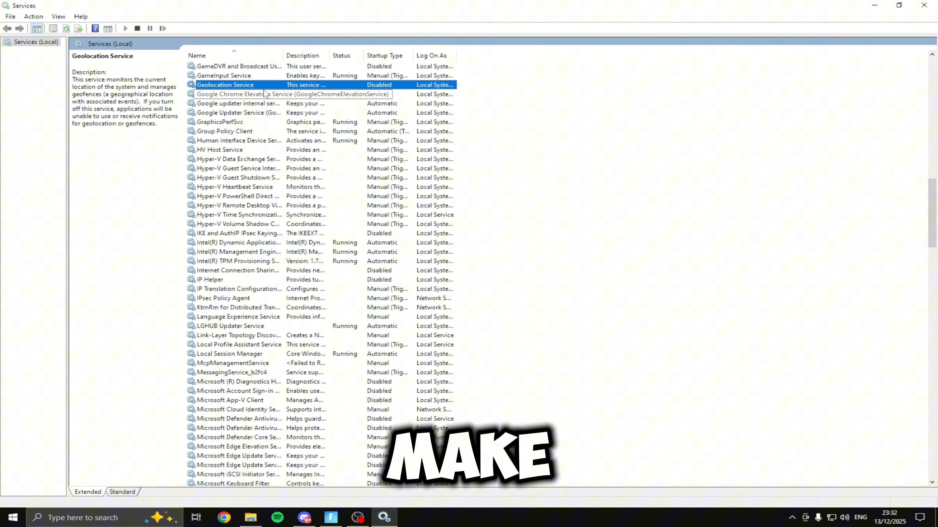
click(236, 95)
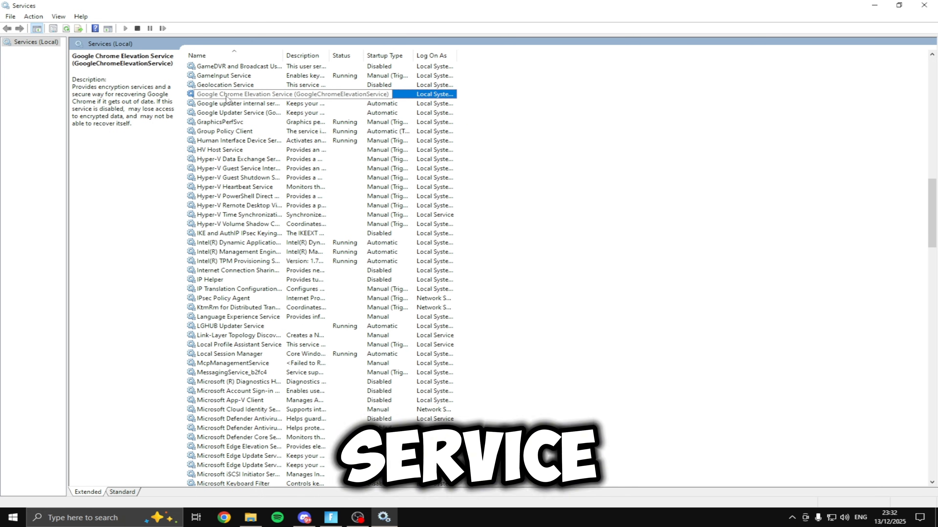
click(224, 518)
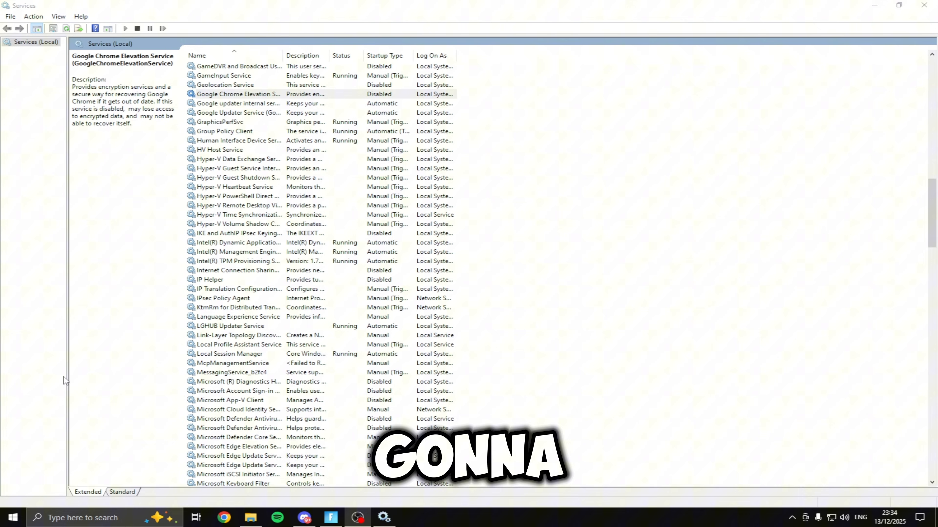
- Verify Internet Connection Sharing, IP Helper, Net.Tcp Port Sharing, Offline Files, OpenSSH Agent and Parental Controls show Disabled
click(233, 270)
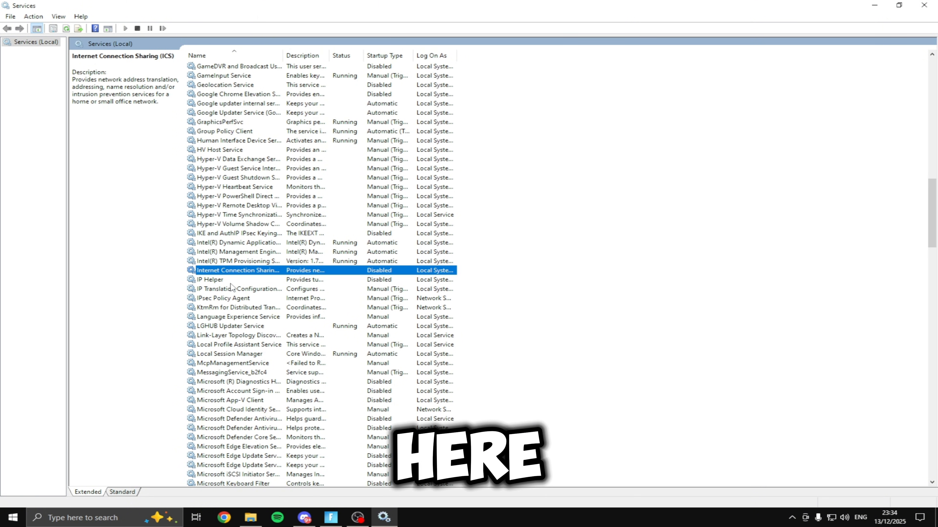
click(209, 279)
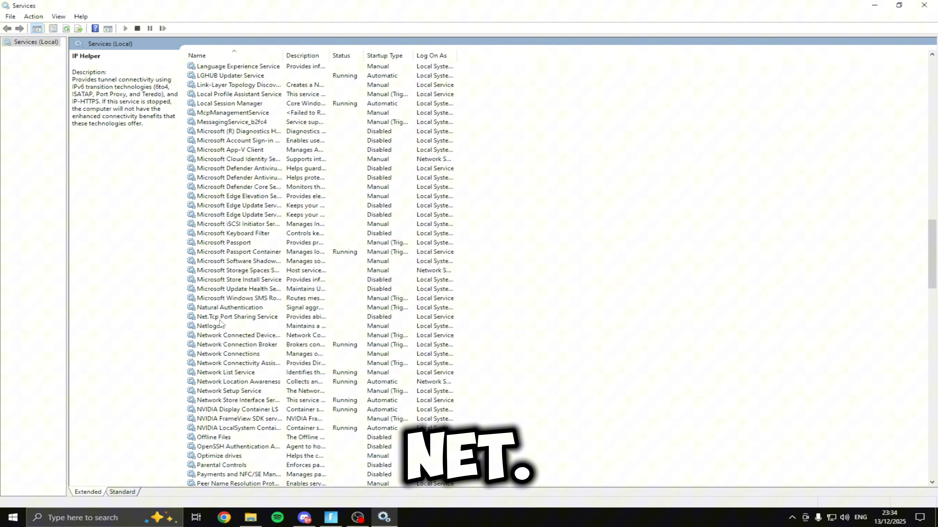
click(235, 317)
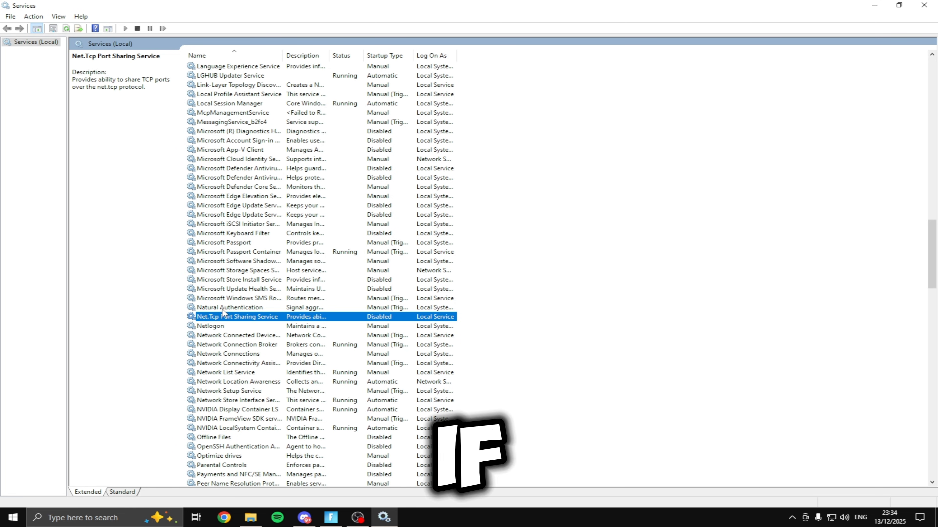
click(214, 438)
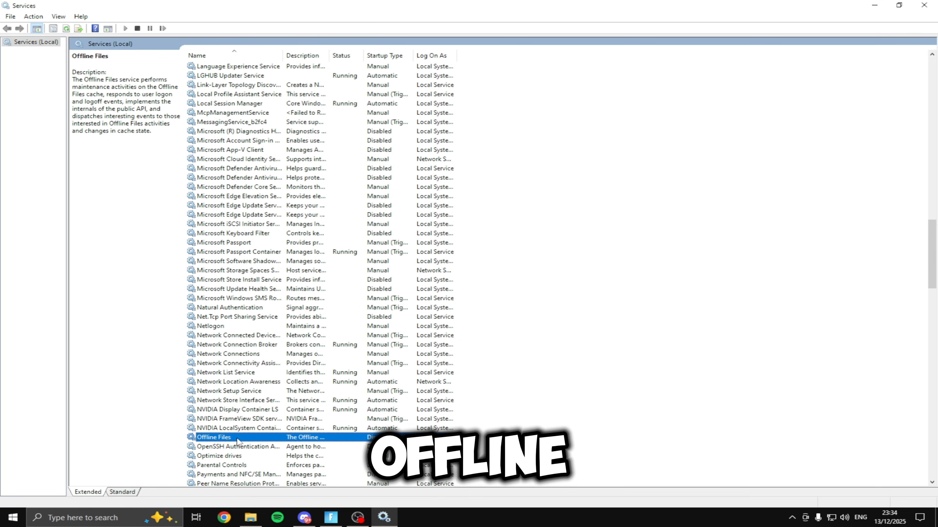
click(238, 447)
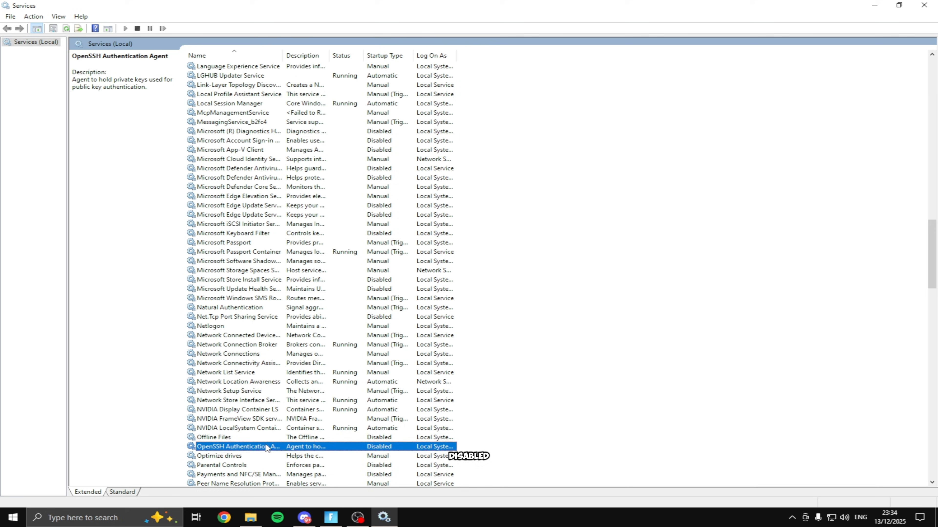
click(221, 465)
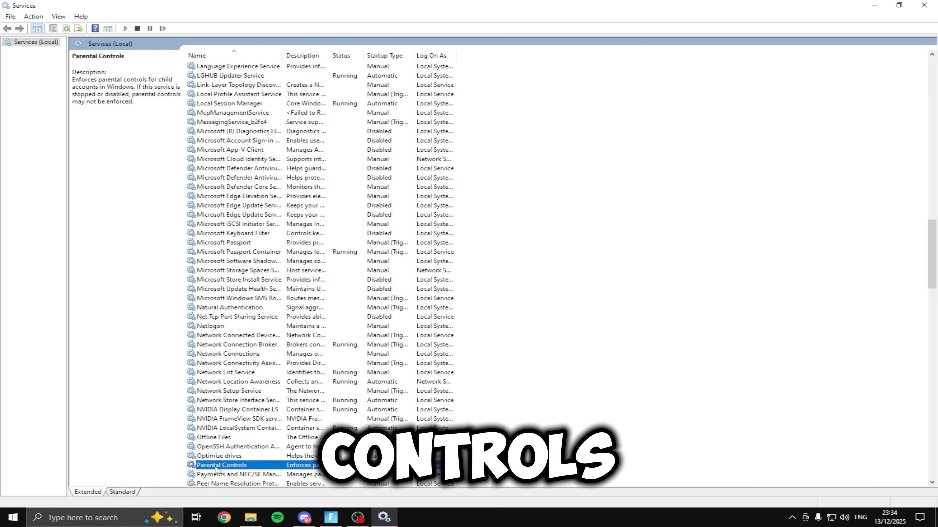
scroll(down, 3)
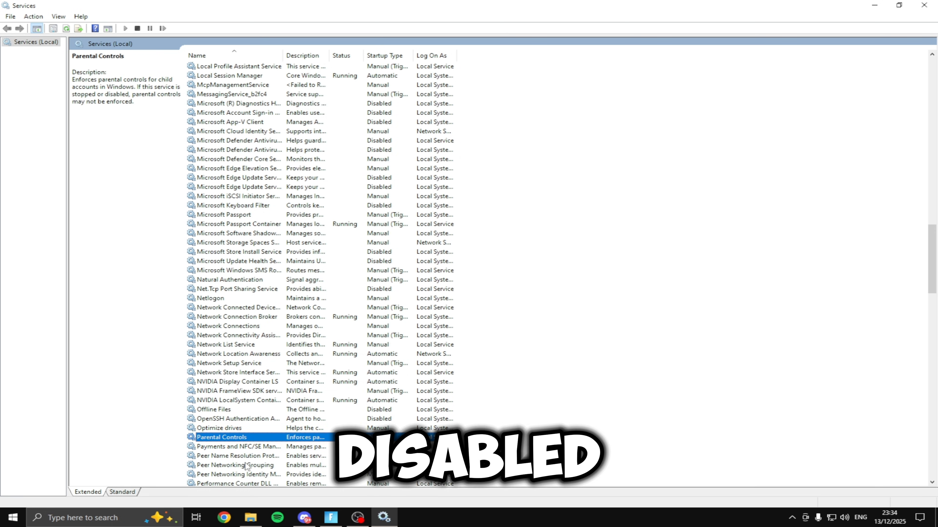